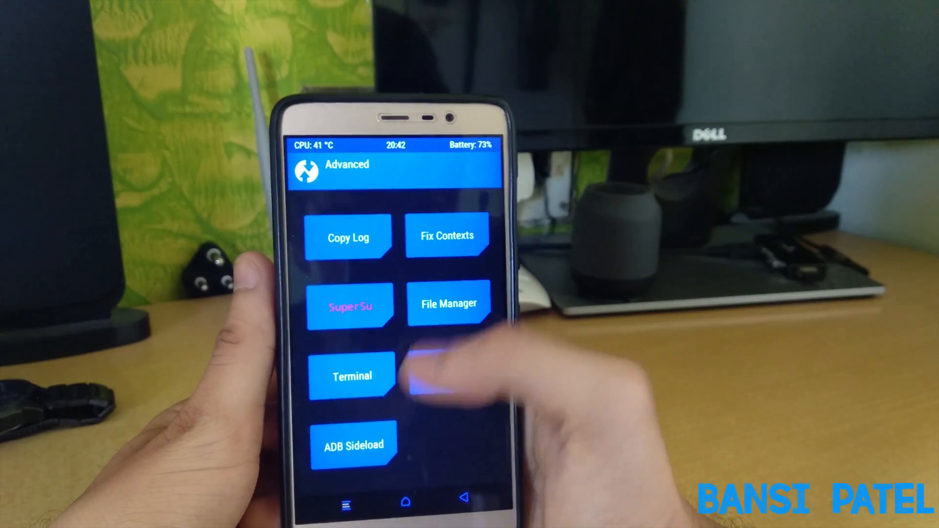
# Return to TWRP's main menu and bring up the Reboot options for restarting the phone
pyautogui.click(448, 303)
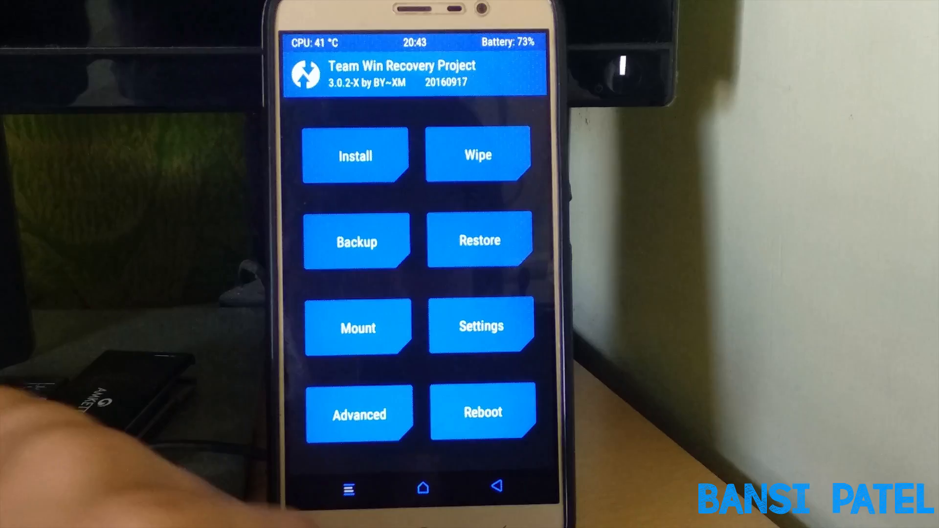
pyautogui.click(481, 412)
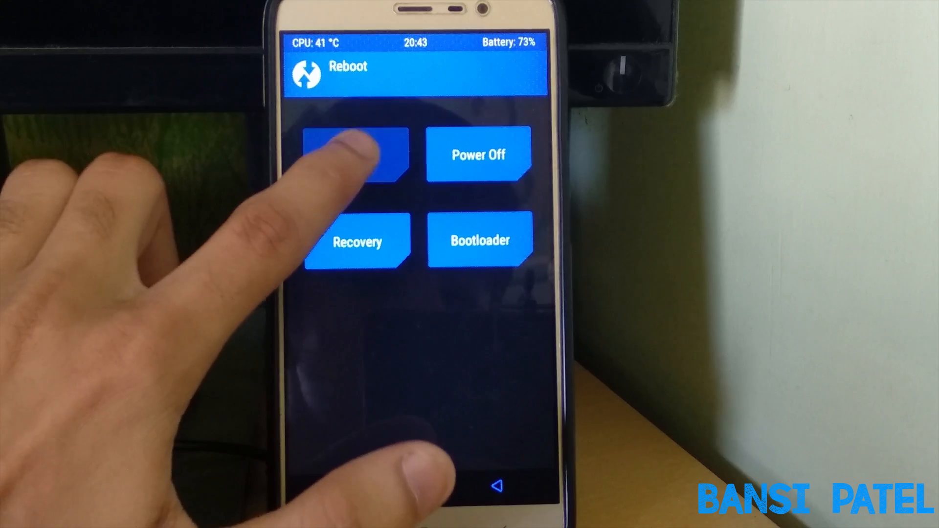